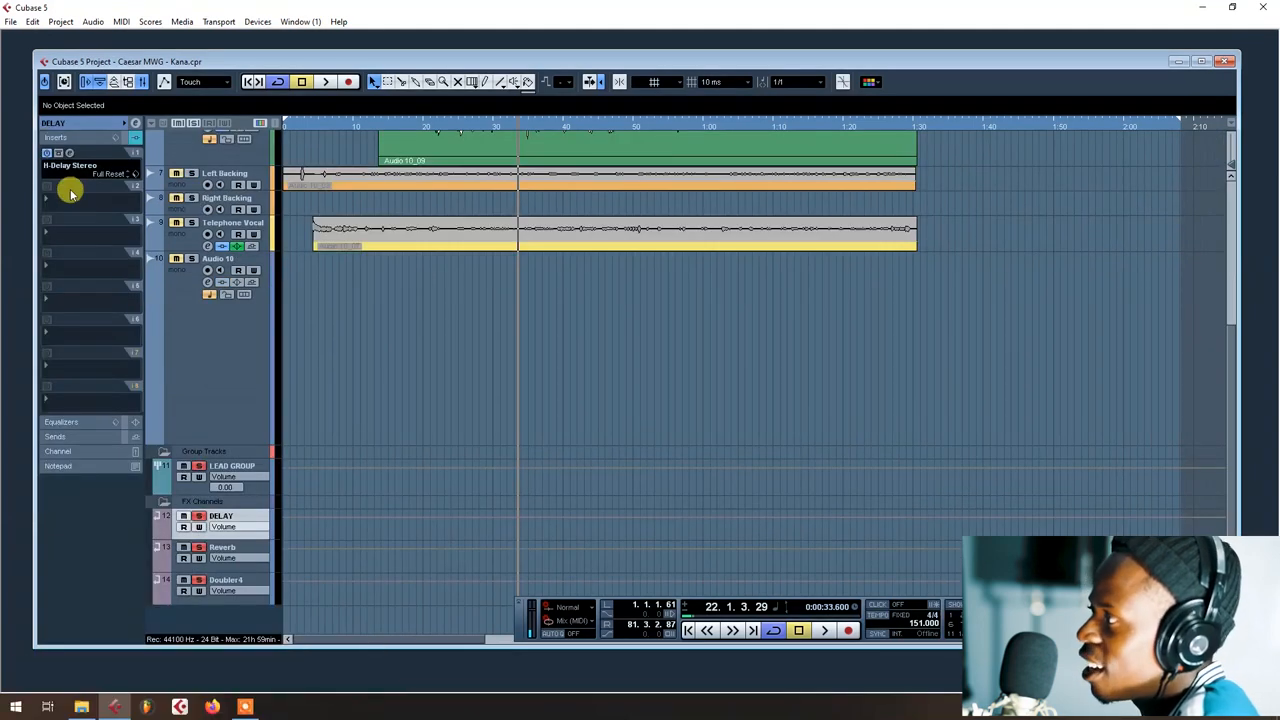
mouse_move(293, 586)
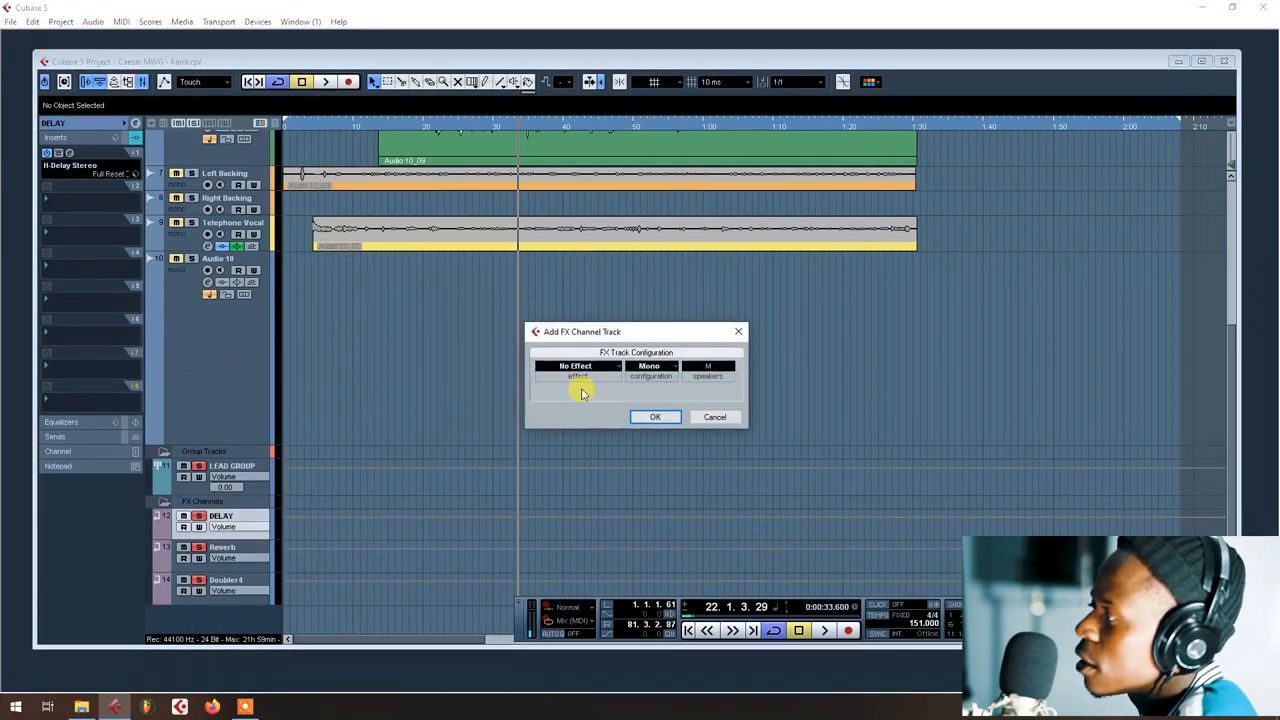
Step: Create the FX 4 channel track with No Effect loaded
click(576, 366)
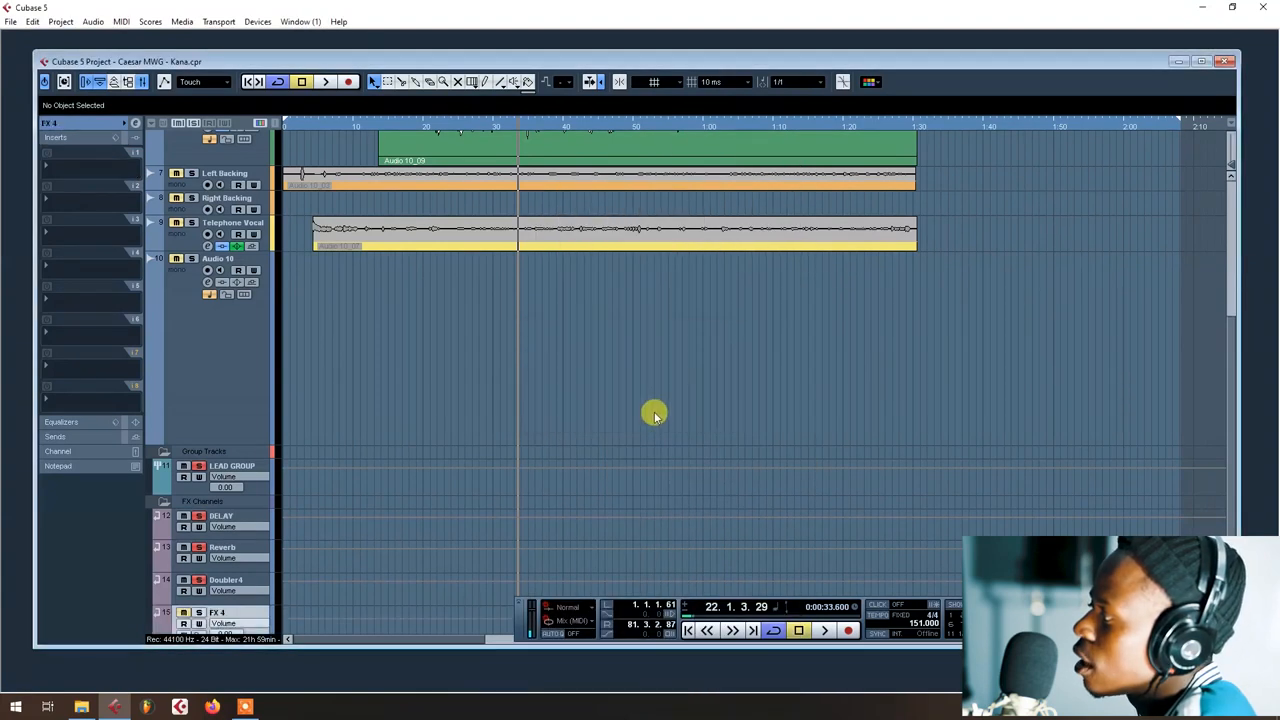
Step: Delete FX 4 and set DELAY's H-Delay to a 1/4-note echo synced at 151 BPM
click(33, 21)
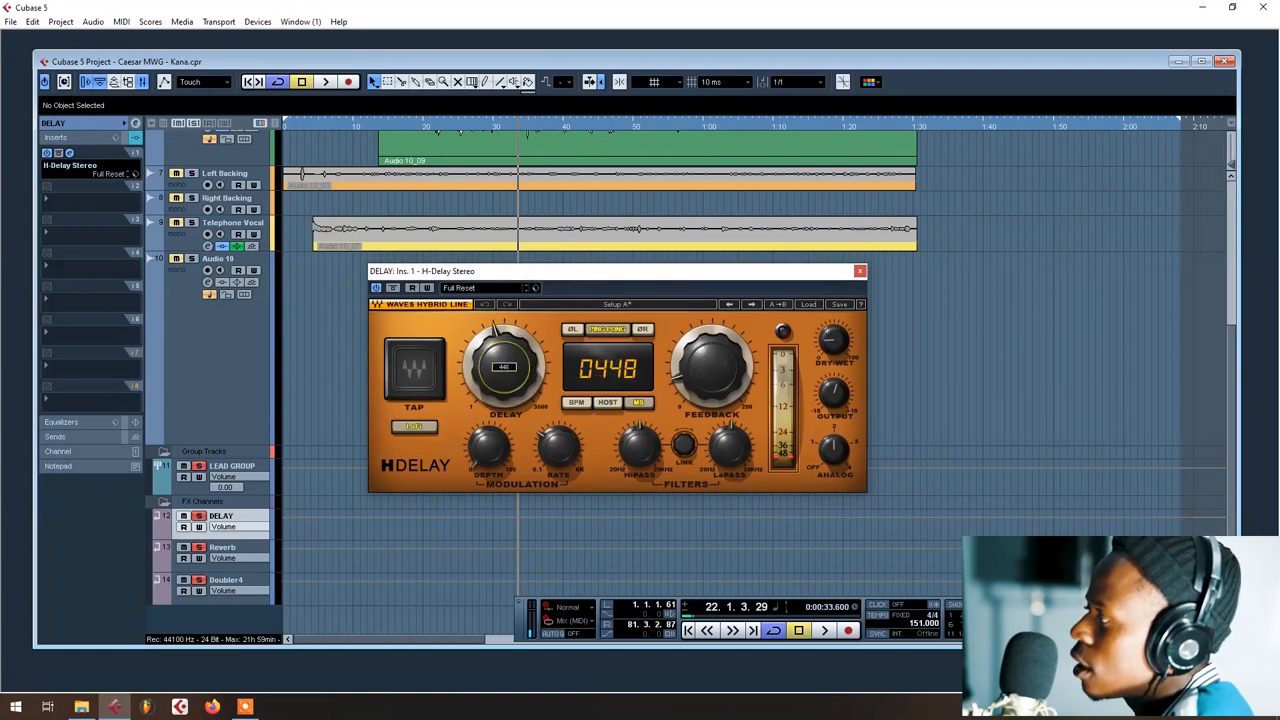
drag(505, 365, 503, 375)
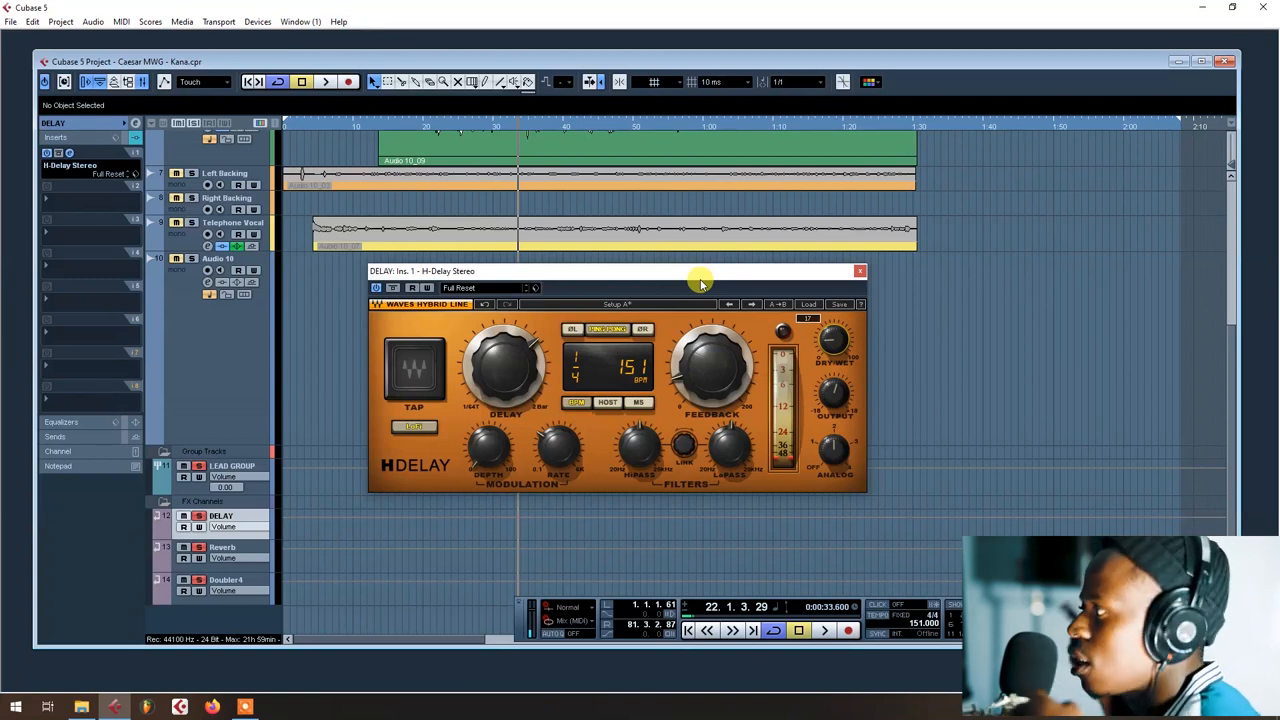
click(859, 271)
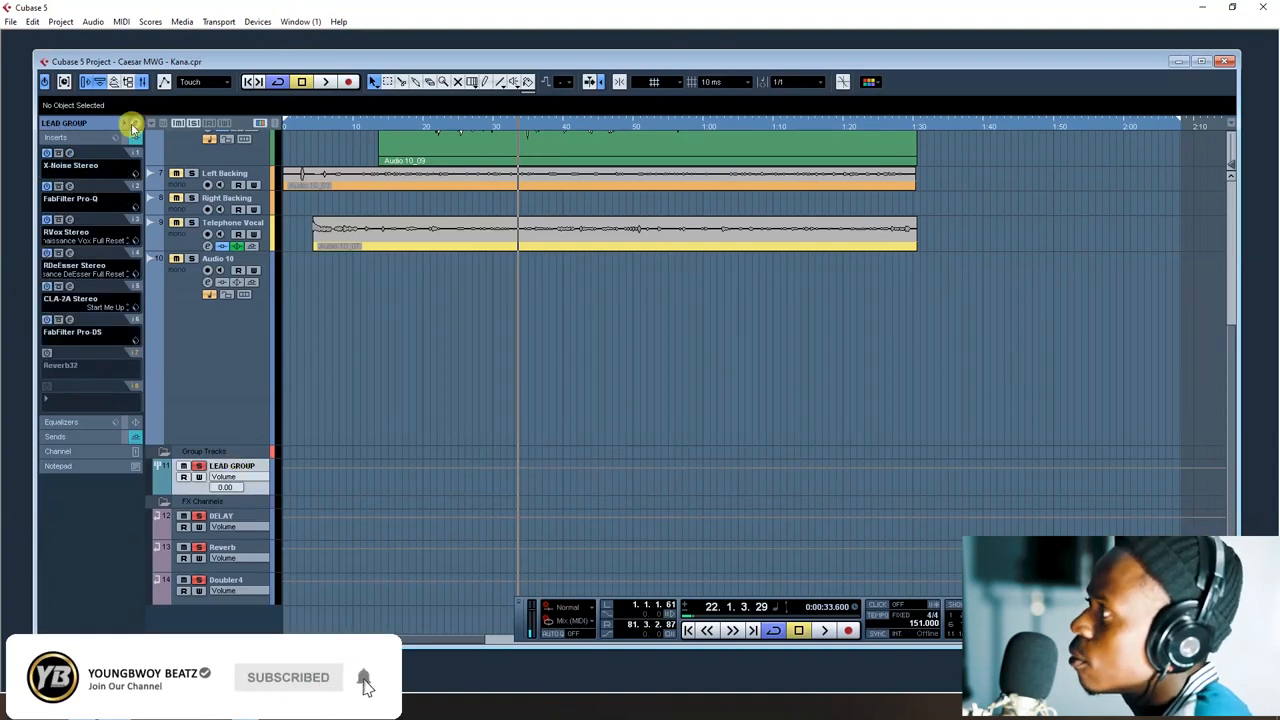
Step: Check the LEAD GROUP sends to DELAY, Reverb and Doubler4 during playback in its channel settings
click(131, 124)
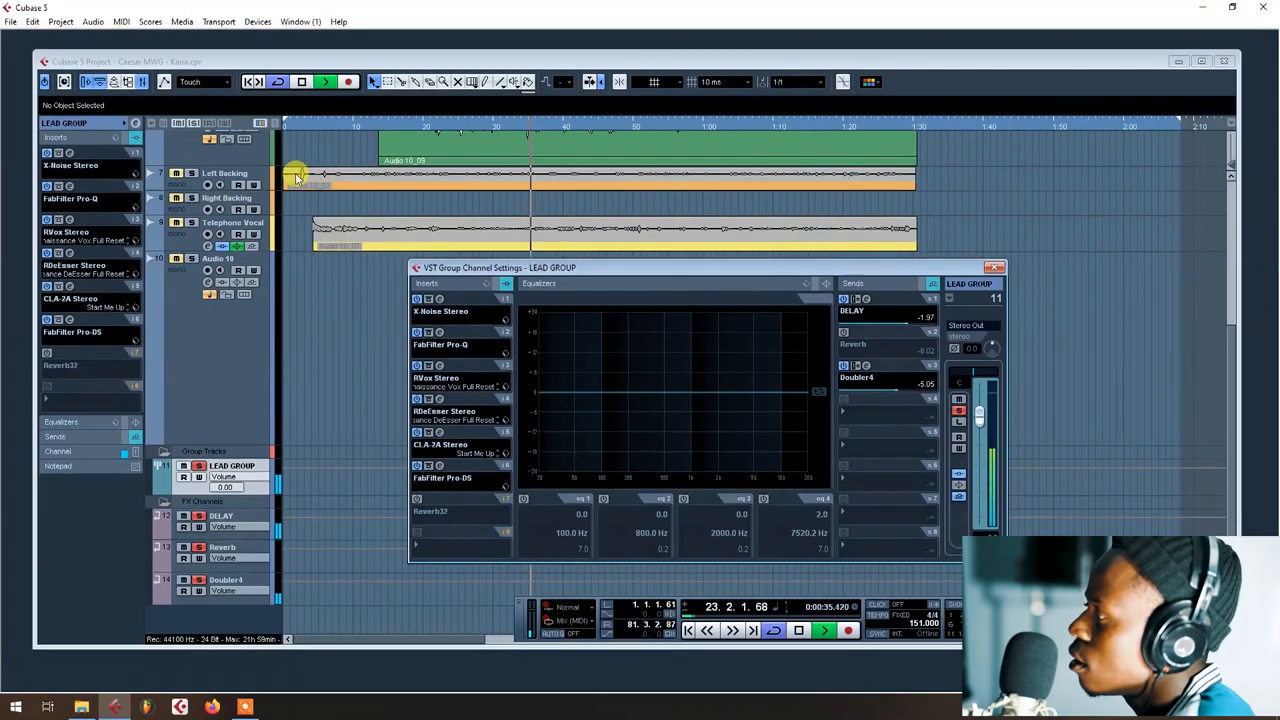
click(994, 267)
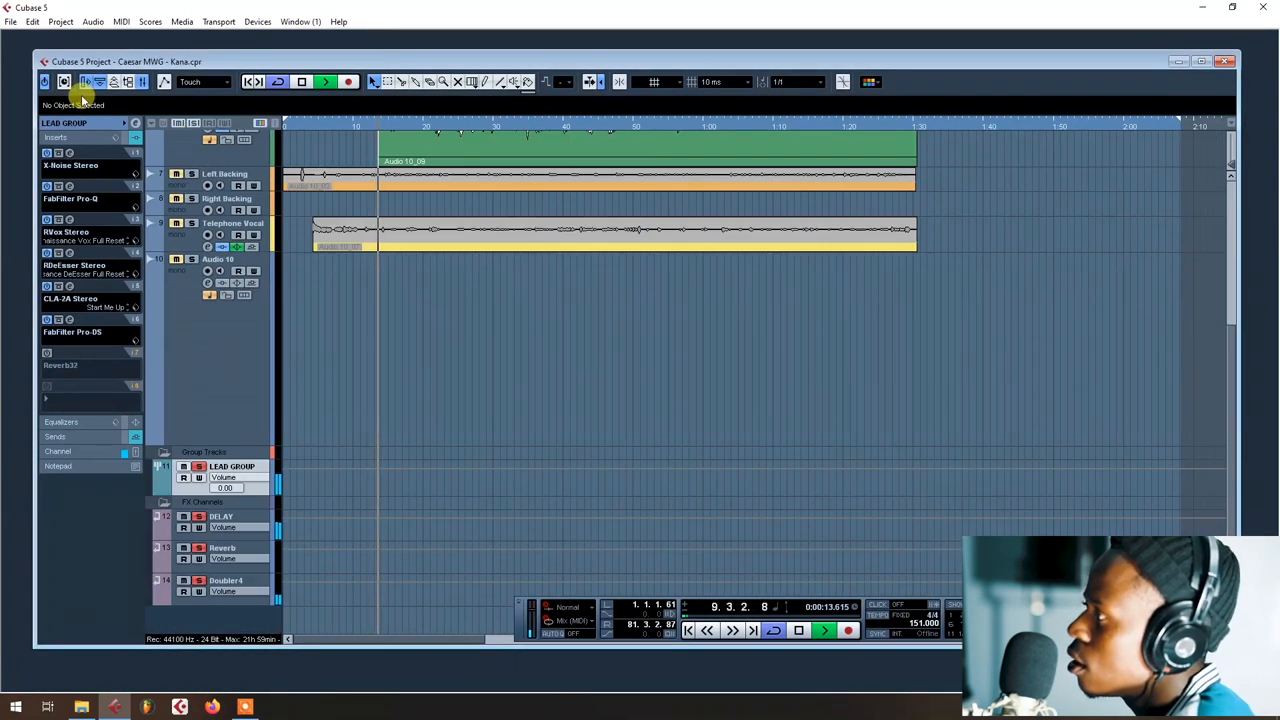
click(133, 123)
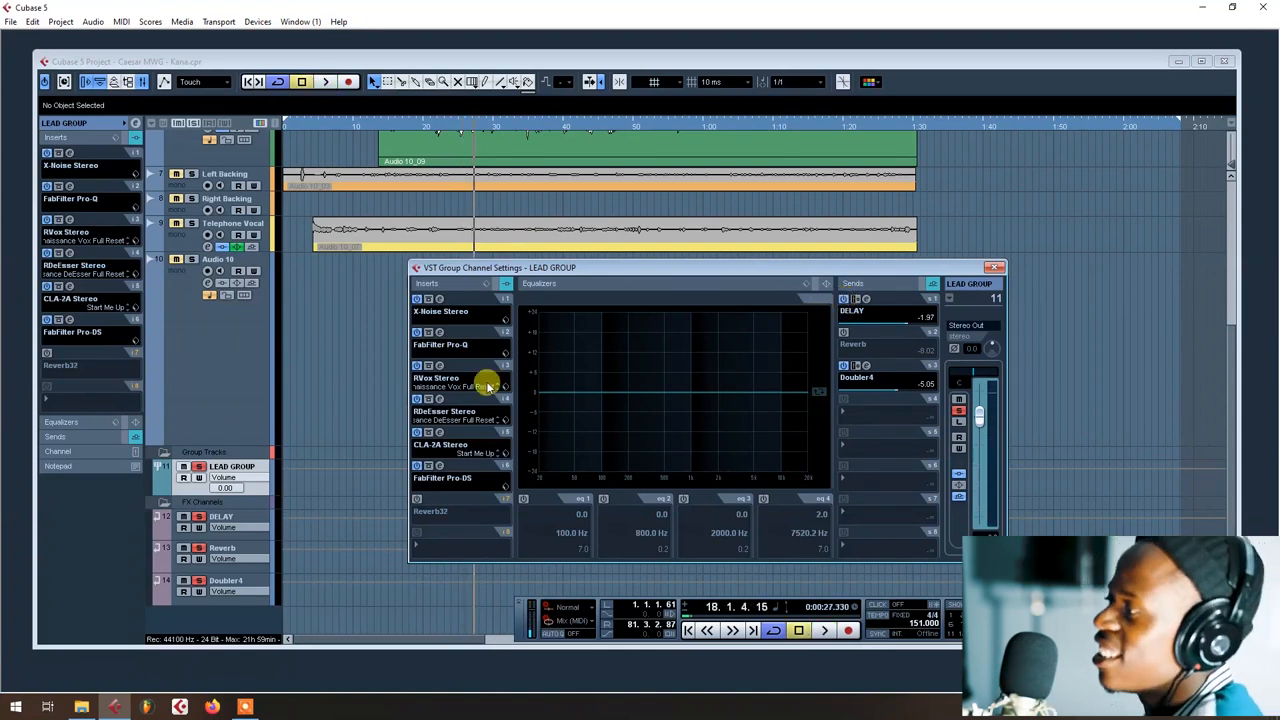
click(995, 267)
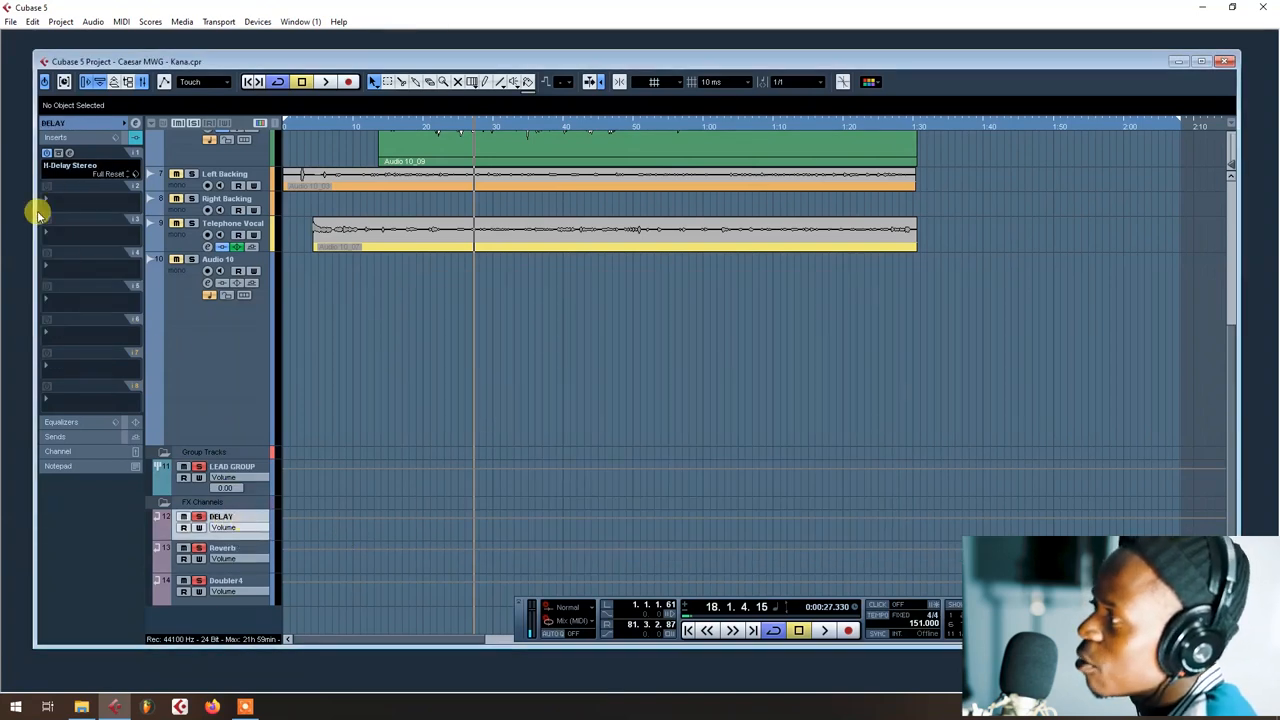
mouse_move(26, 210)
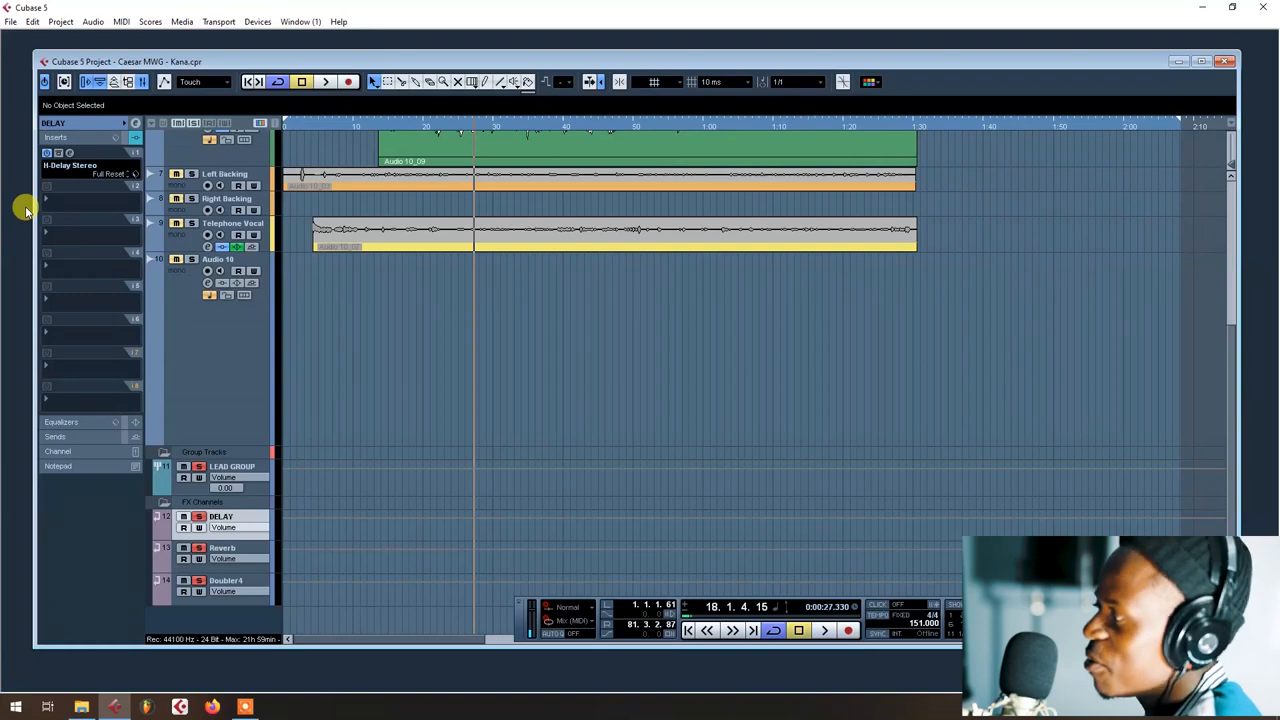
mouse_move(118, 300)
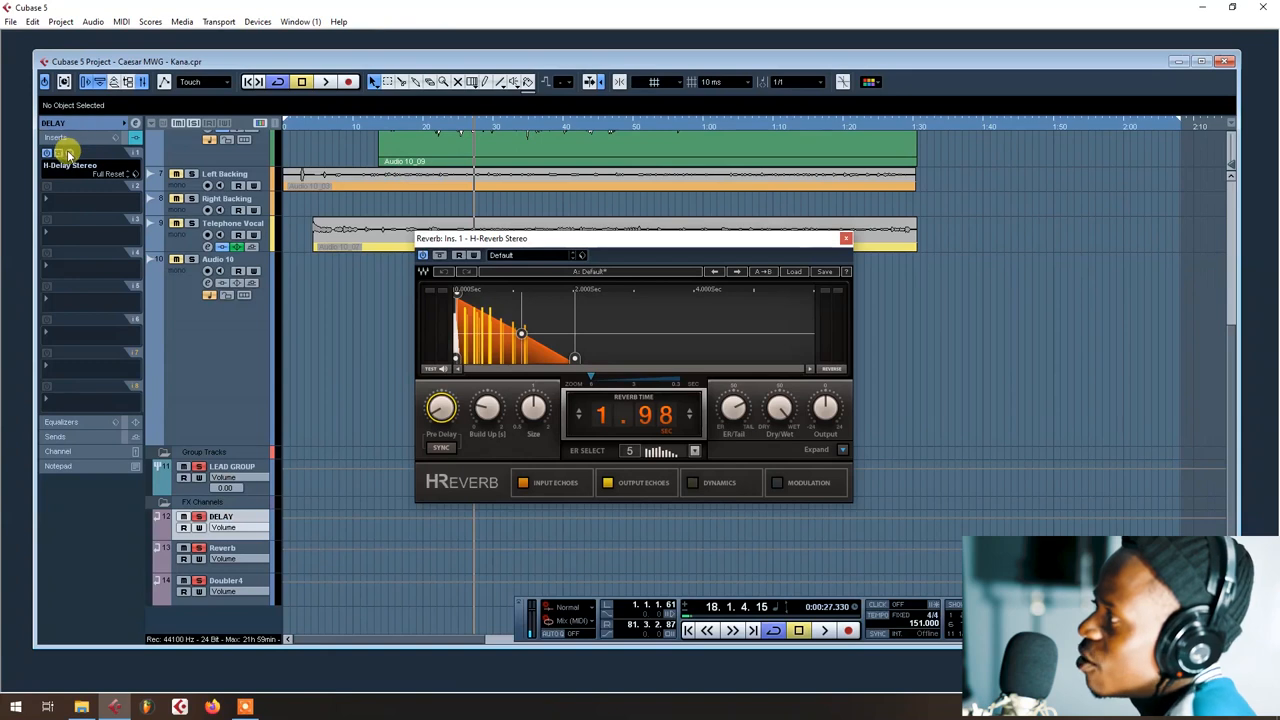
Step: Sync H-Delay to the song tempo with BPM mode, then select the Reverb FX track
click(60, 152)
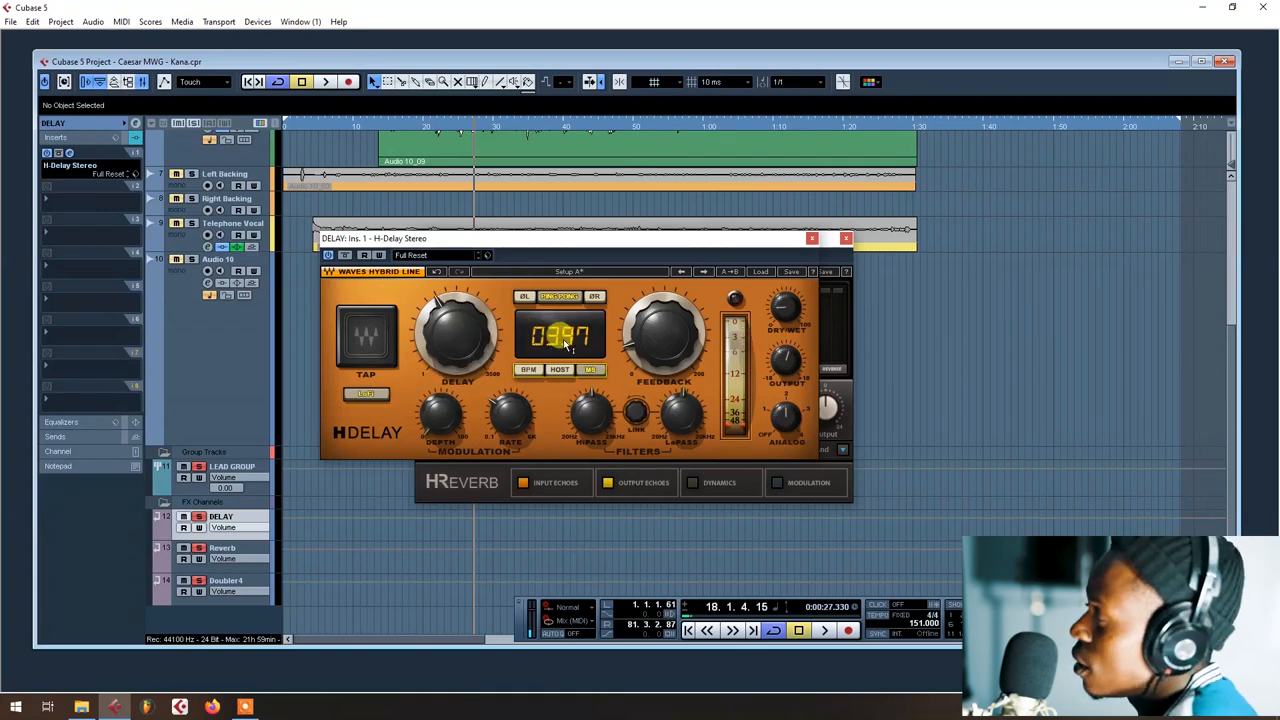
click(528, 369)
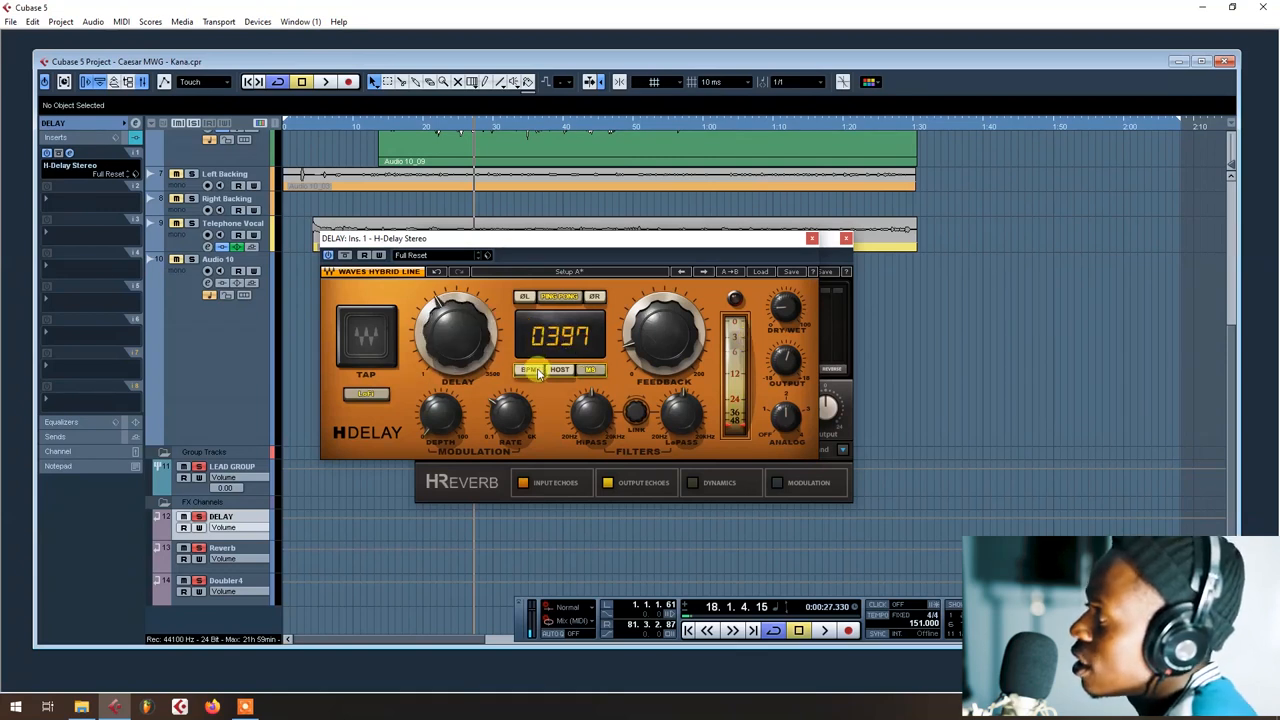
click(535, 370)
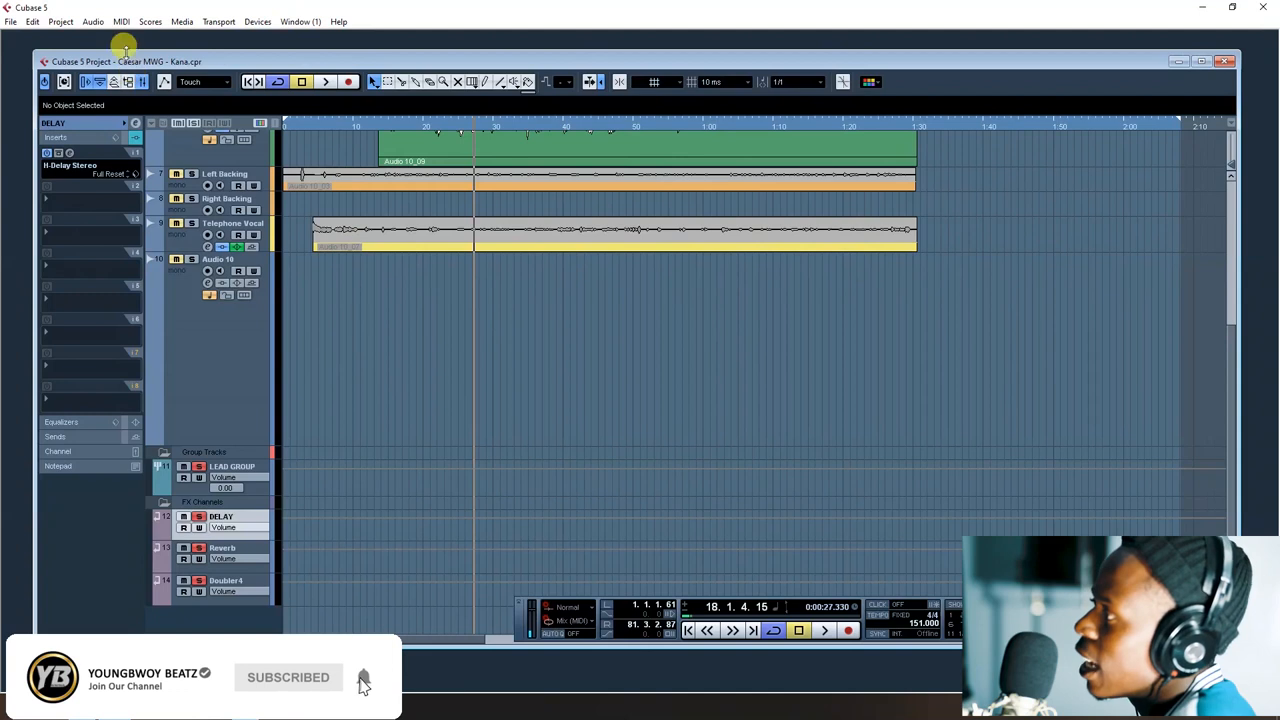
click(222, 548)
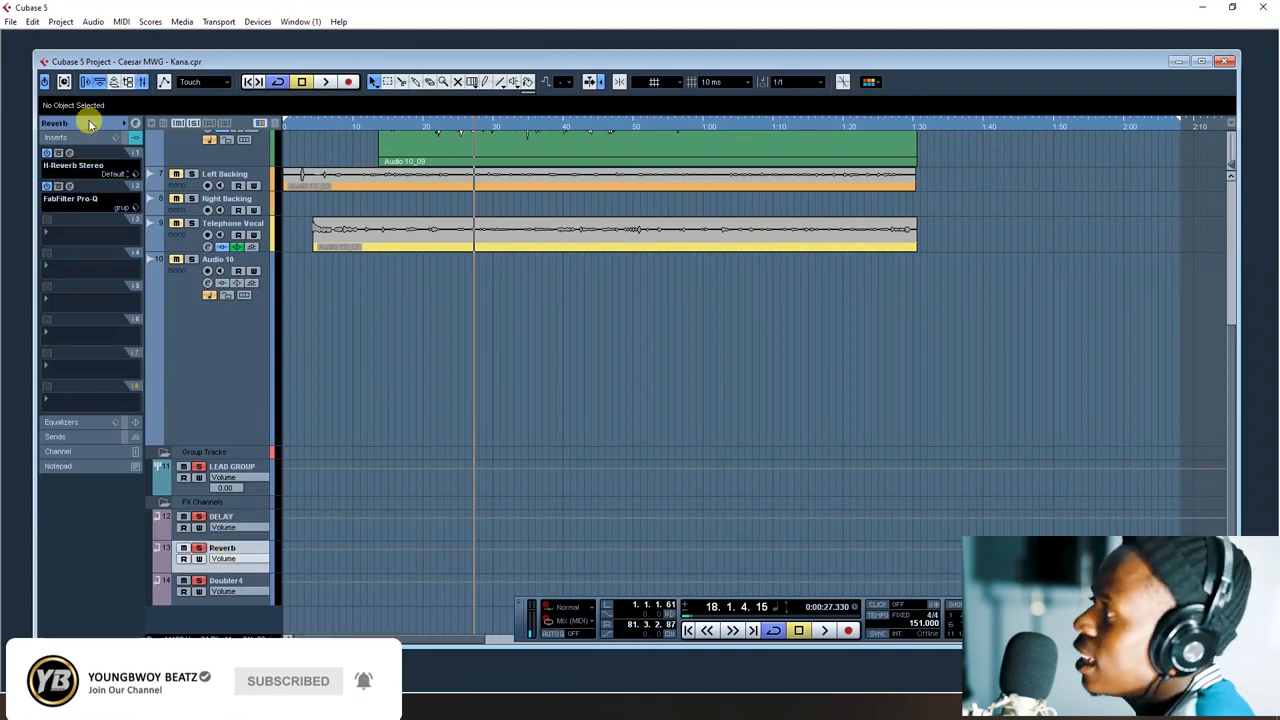
Step: Turn Pro-Q's top band on the Reverb channel into a high cut at ~17.7 kHz
click(70, 198)
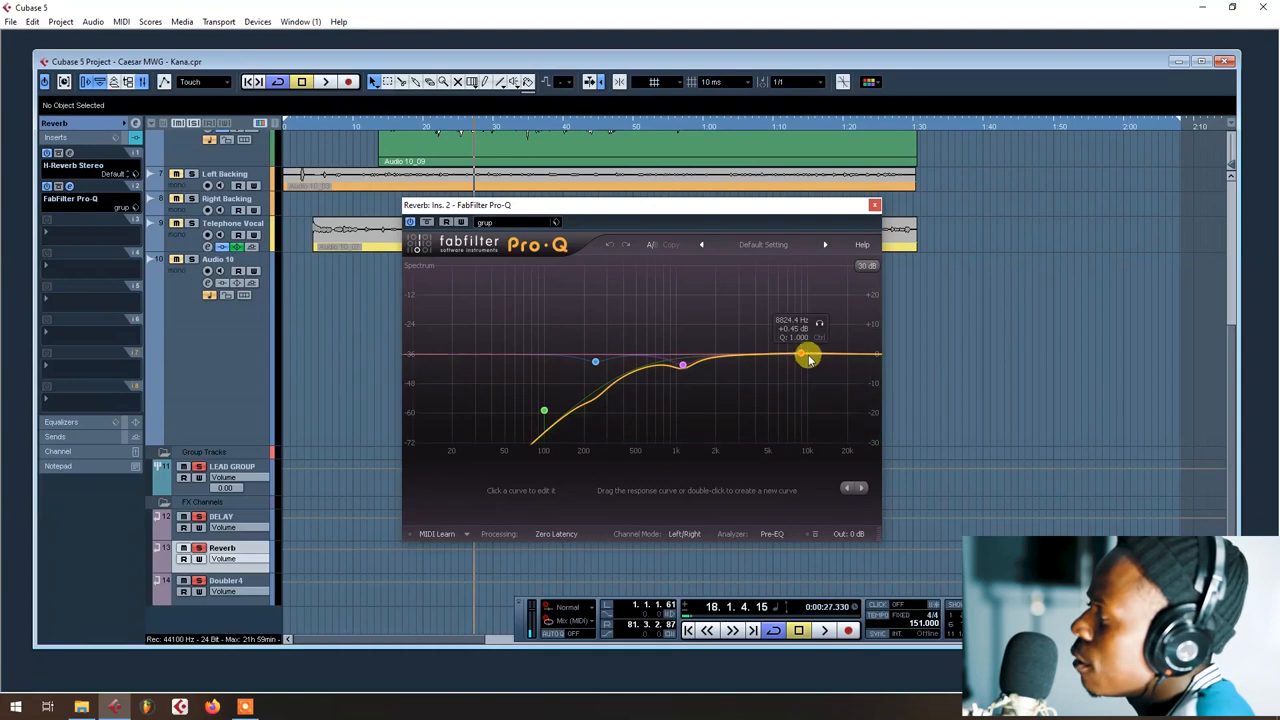
right_click(808, 362)
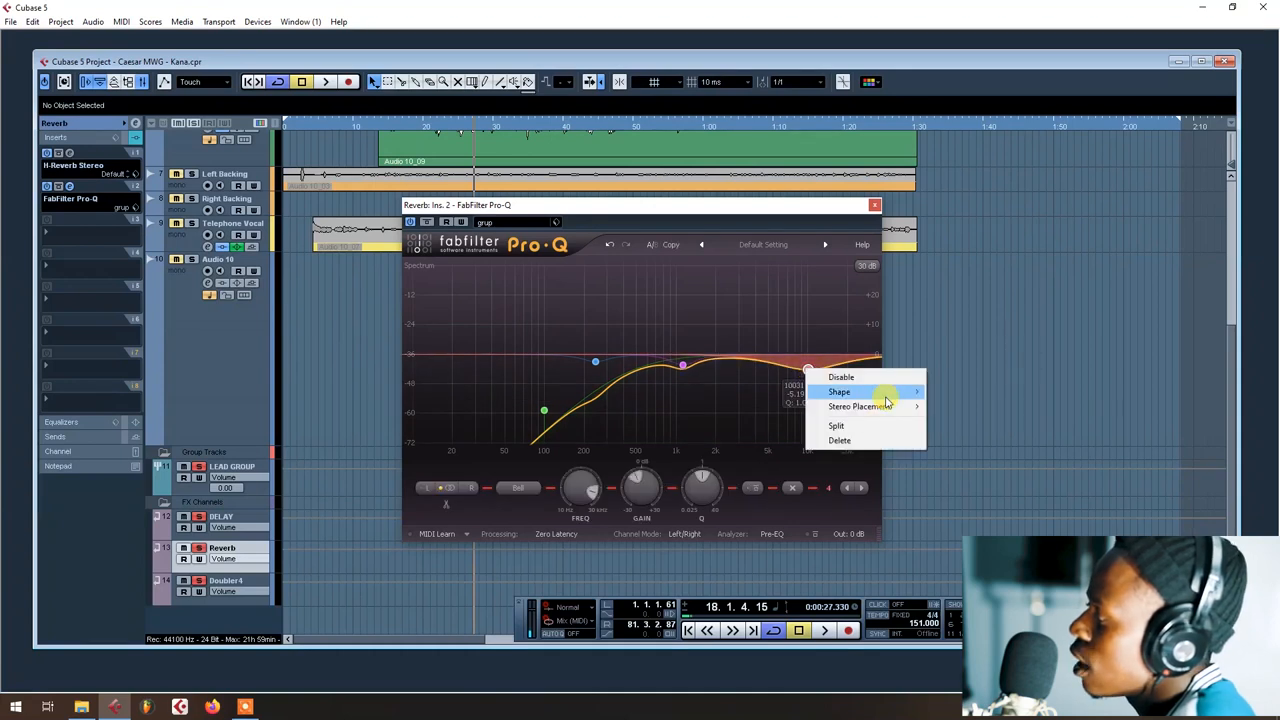
click(838, 391)
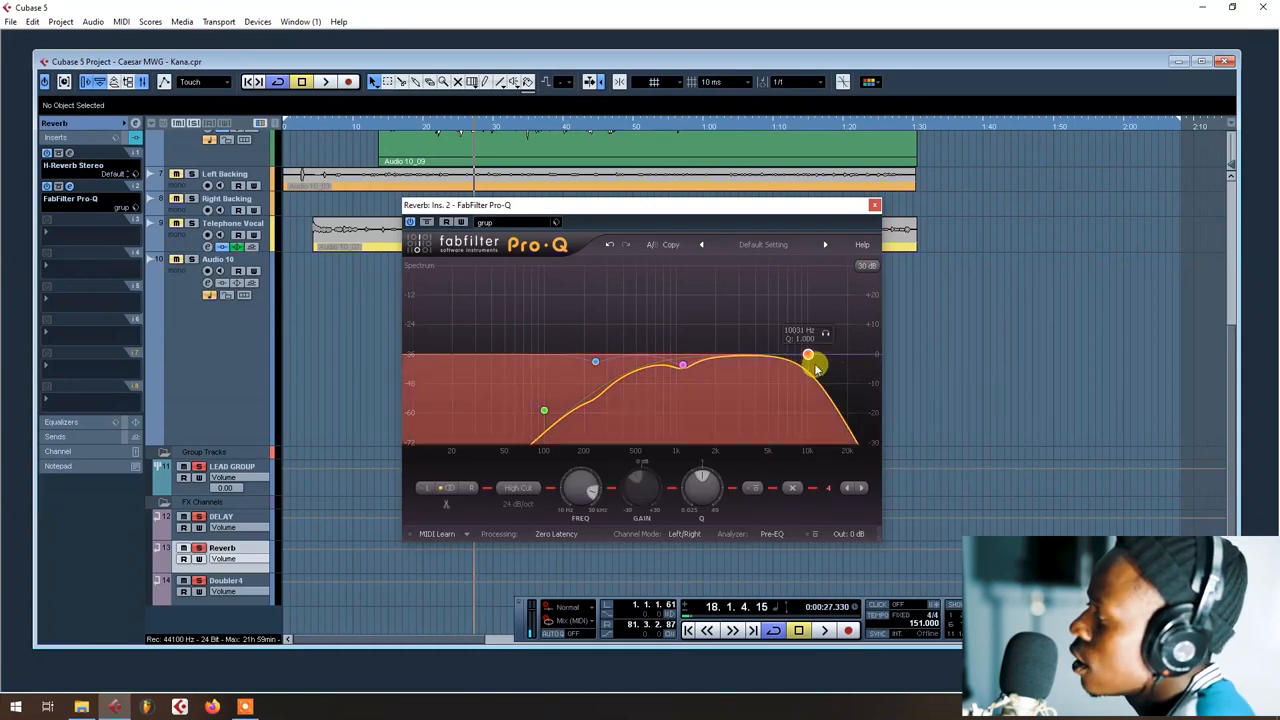
drag(808, 355, 840, 368)
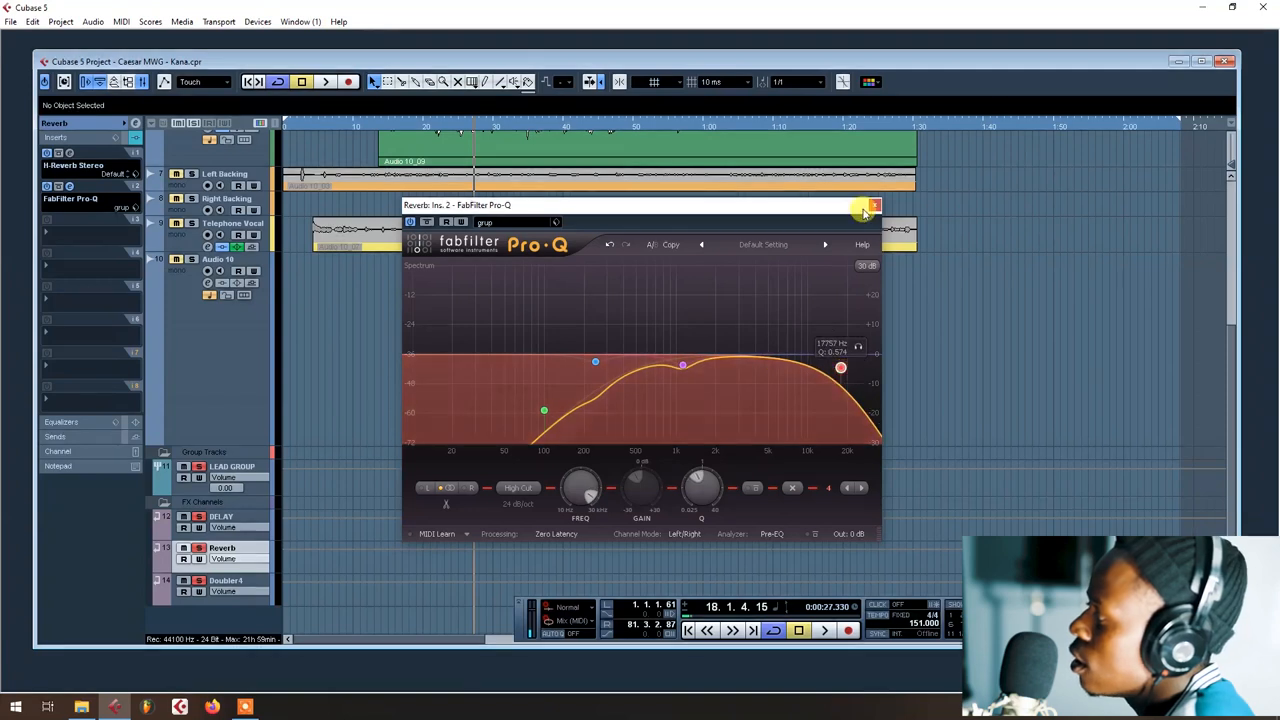
click(875, 205)
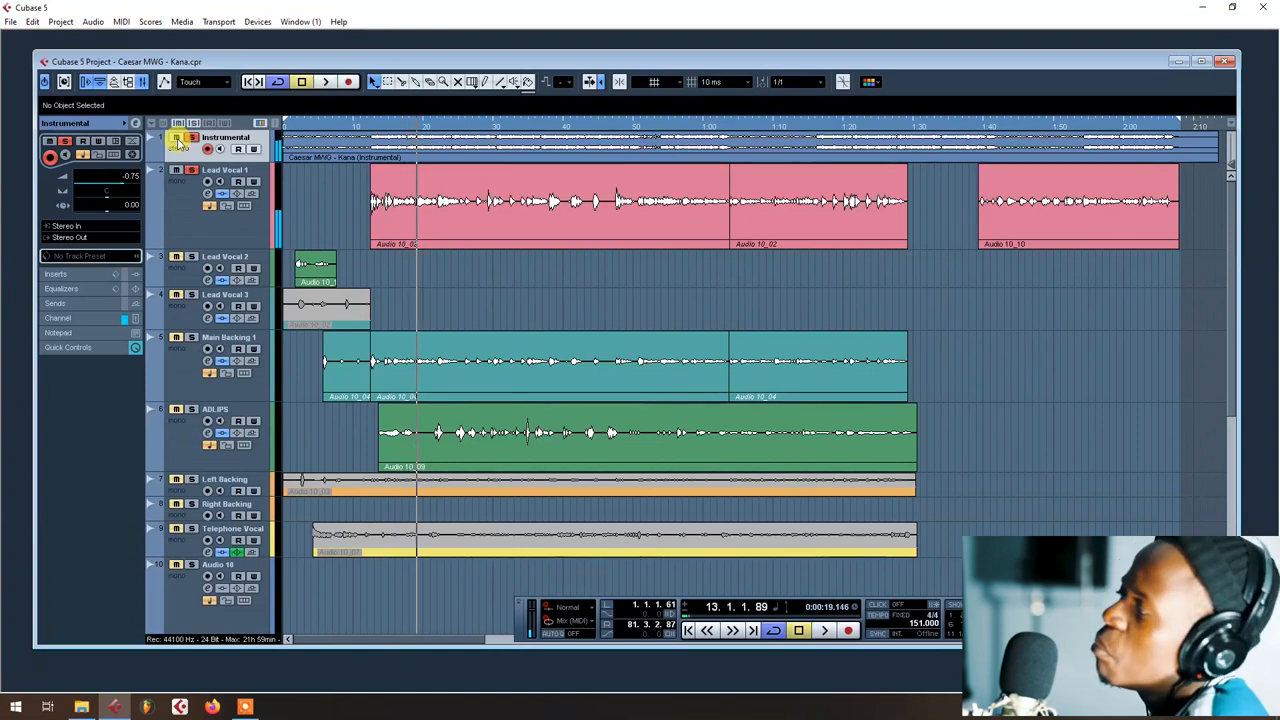
Step: Keep LEAD GROUP send 2 routed to Reverb and lower it to about -12.26 dB
scroll(down, 3)
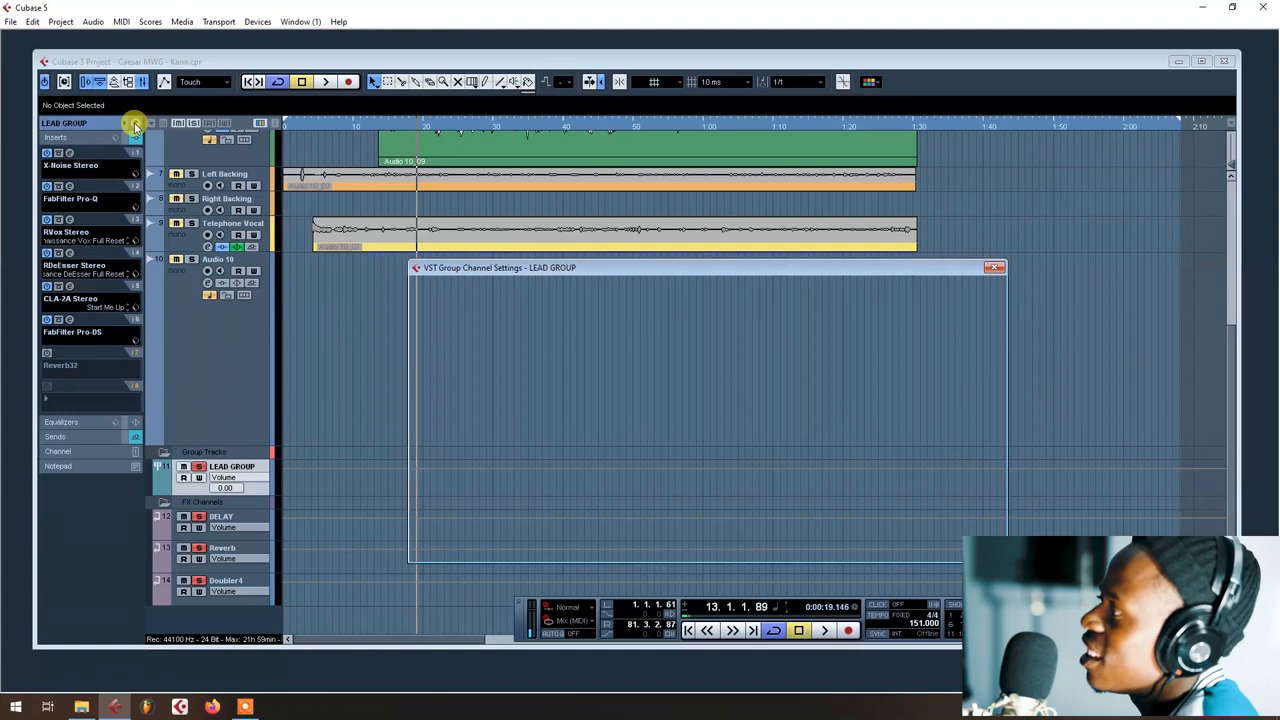
click(840, 332)
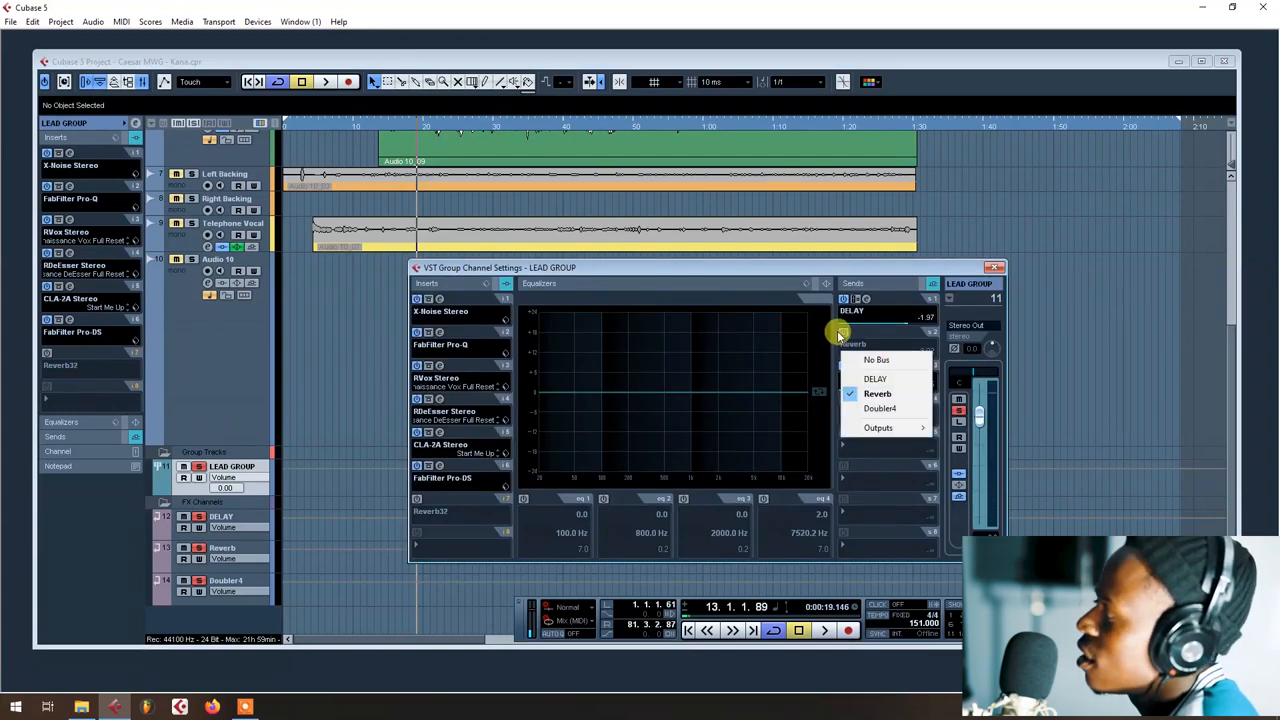
click(877, 393)
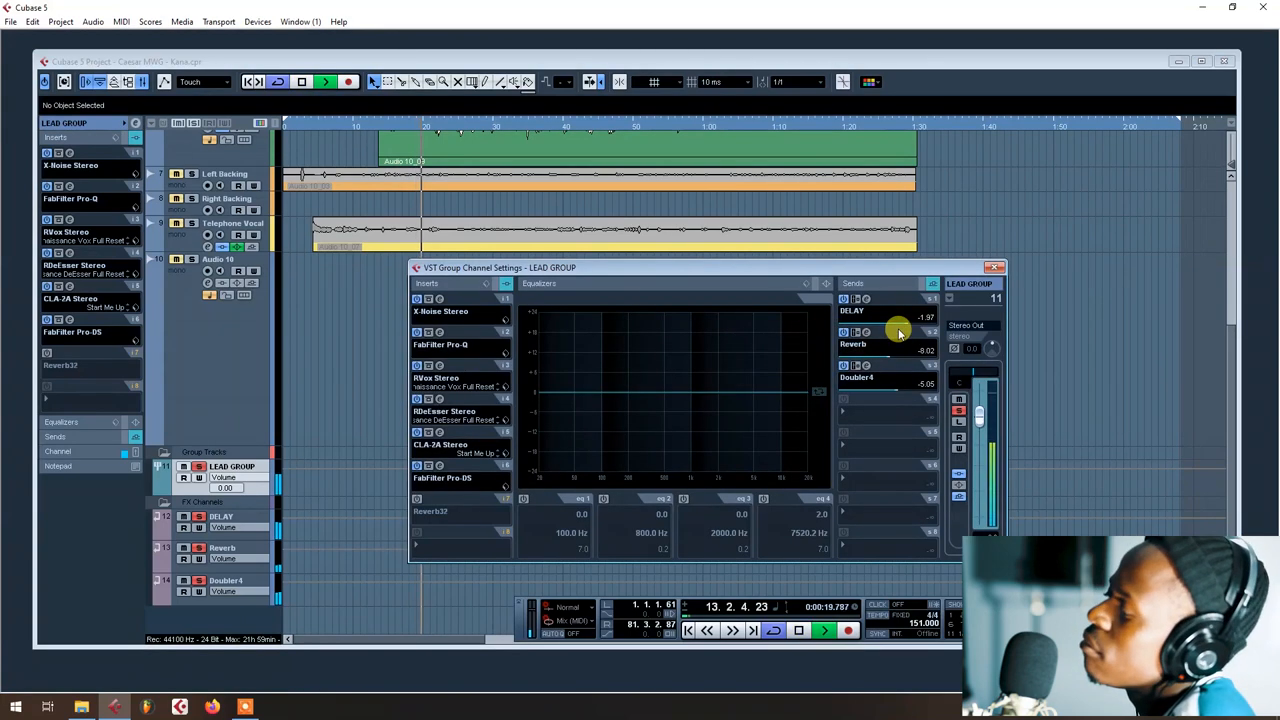
click(994, 267)
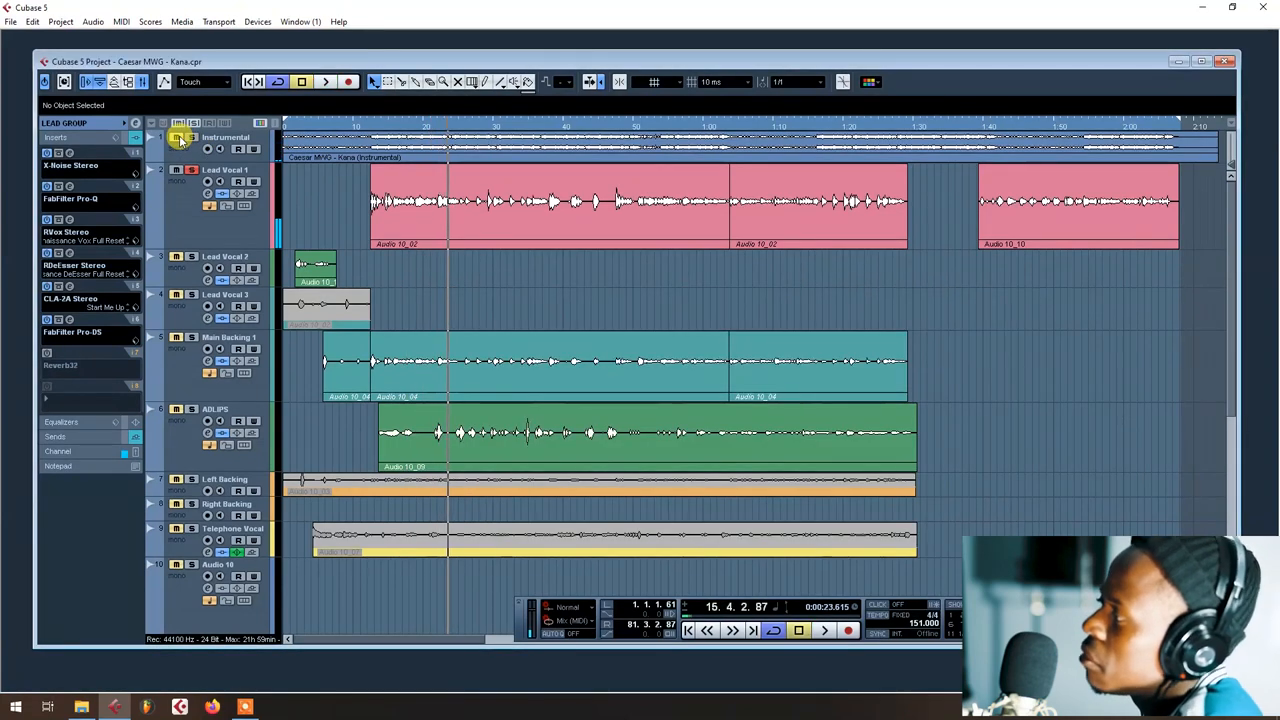
scroll(down, 3)
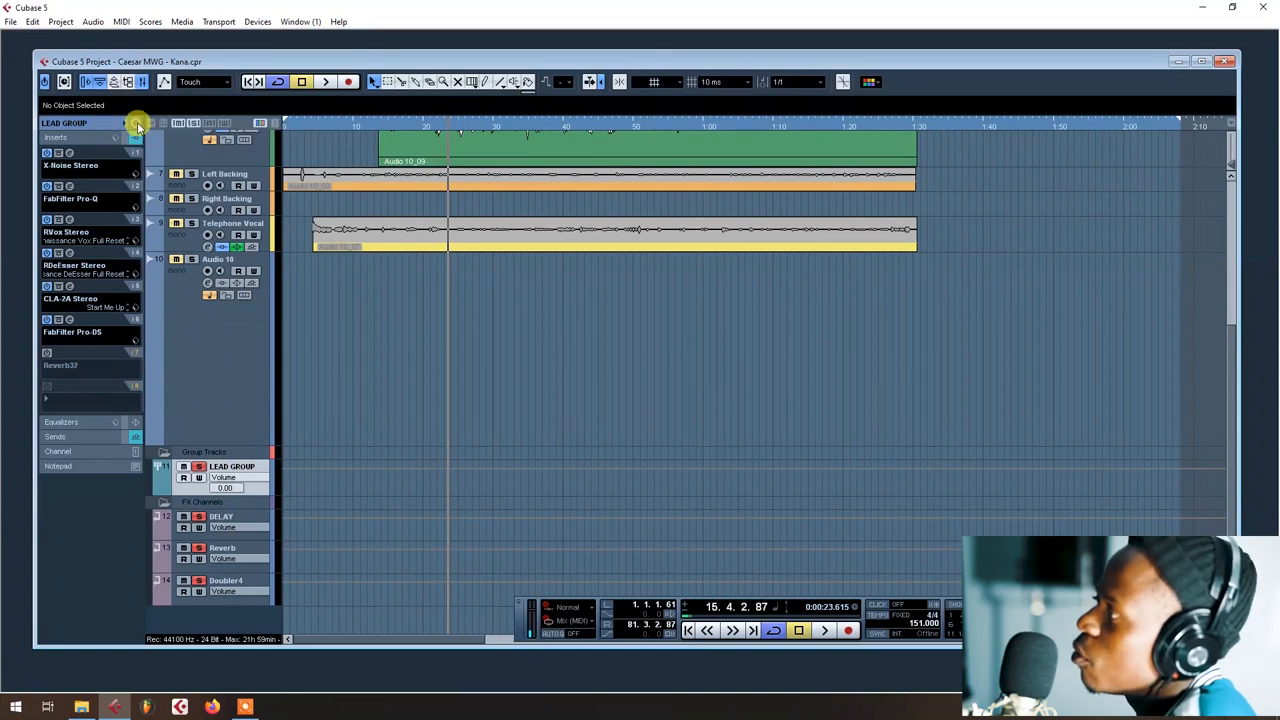
click(136, 123)
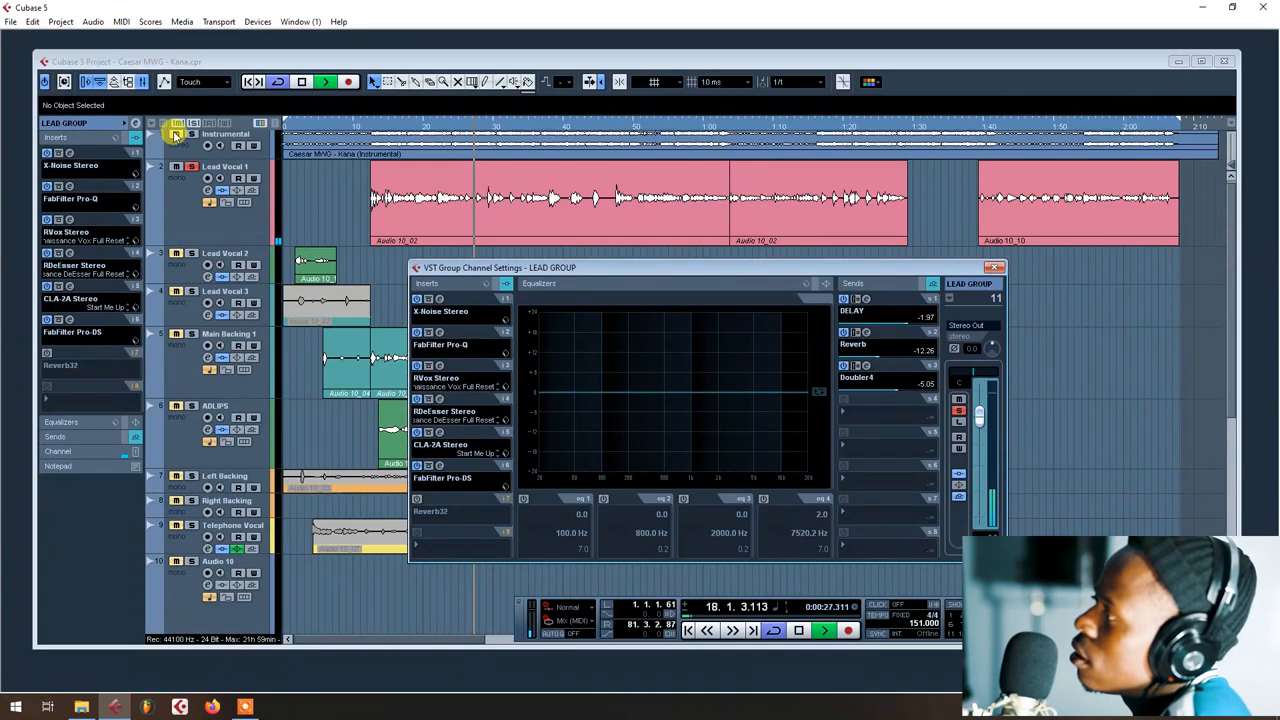
click(994, 267)
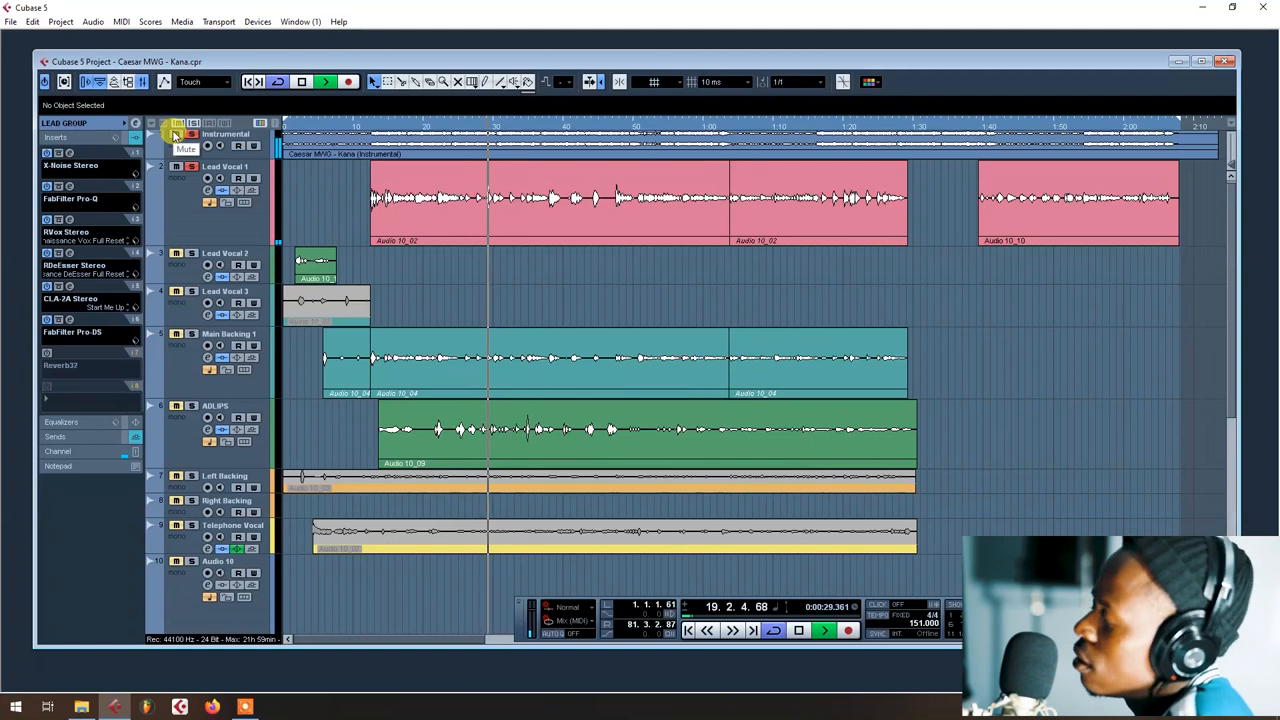